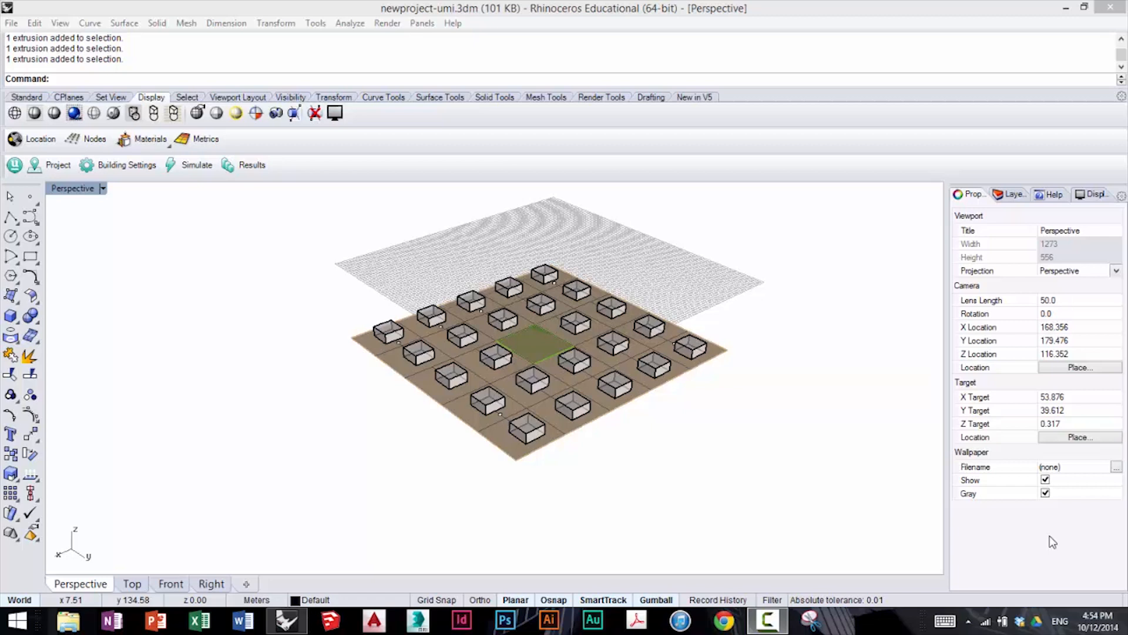
mouse_move(705, 416)
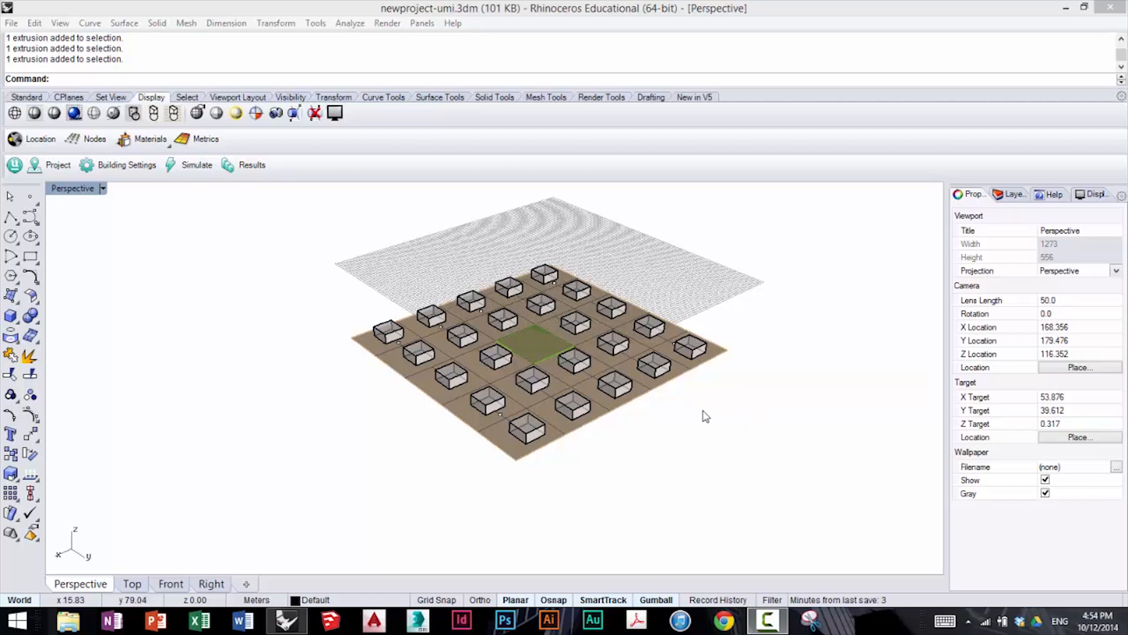
mouse_move(490, 310)
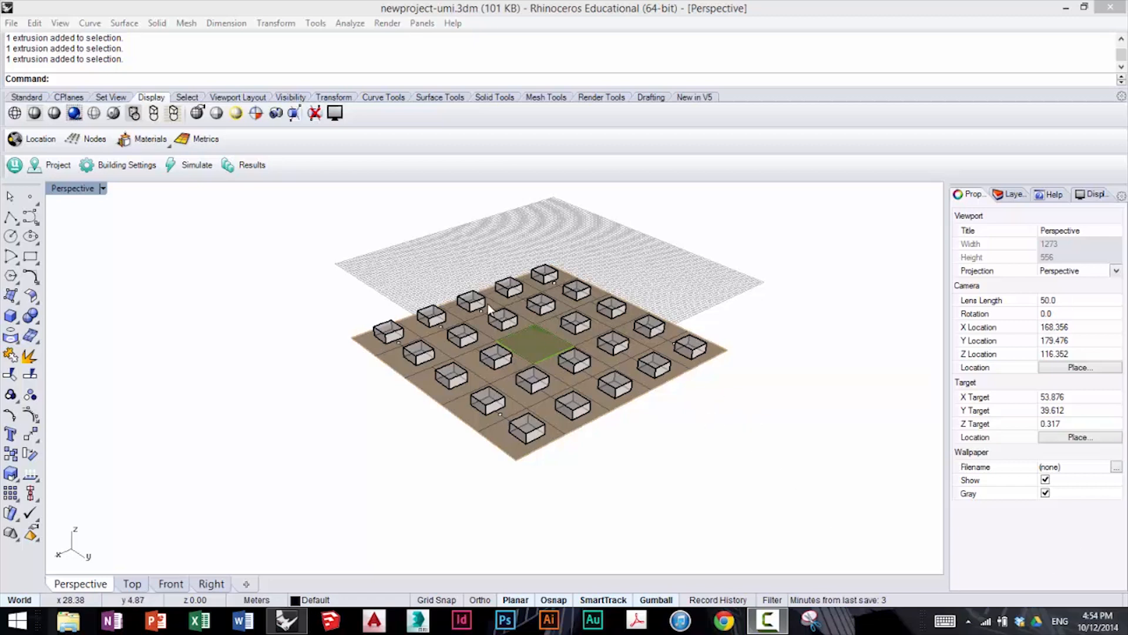
mouse_move(349, 331)
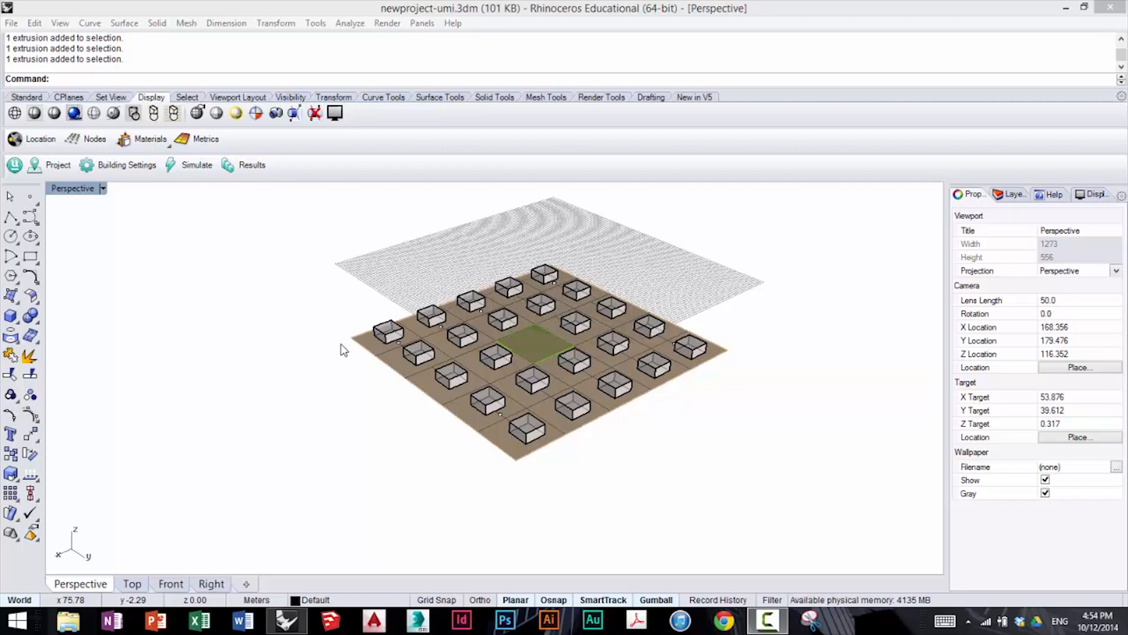
mouse_move(379, 341)
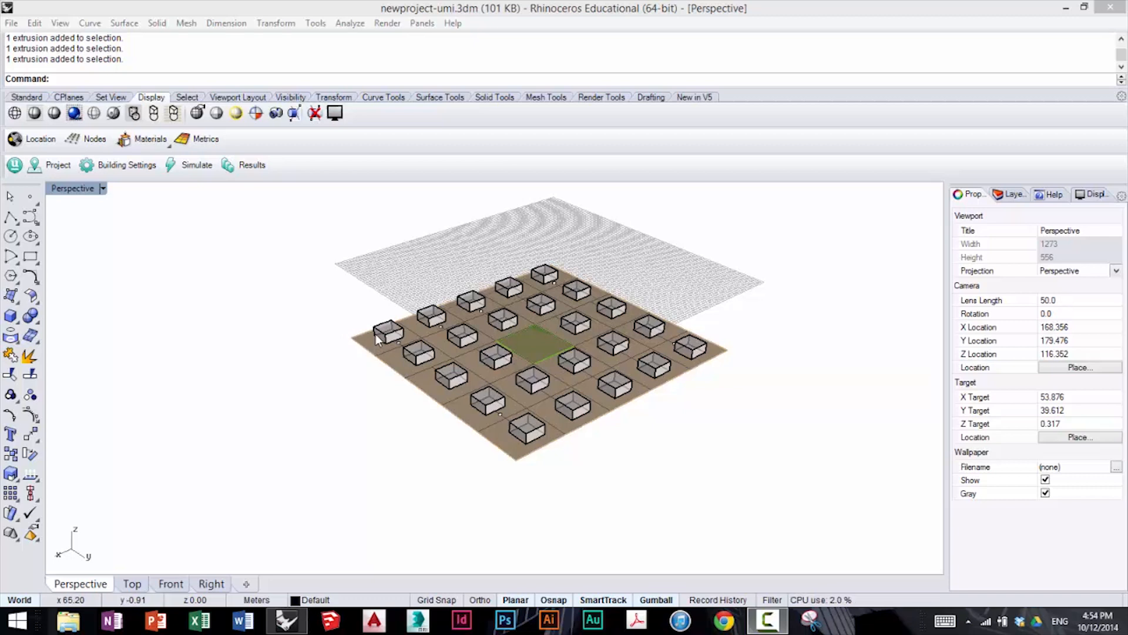
mouse_move(372, 320)
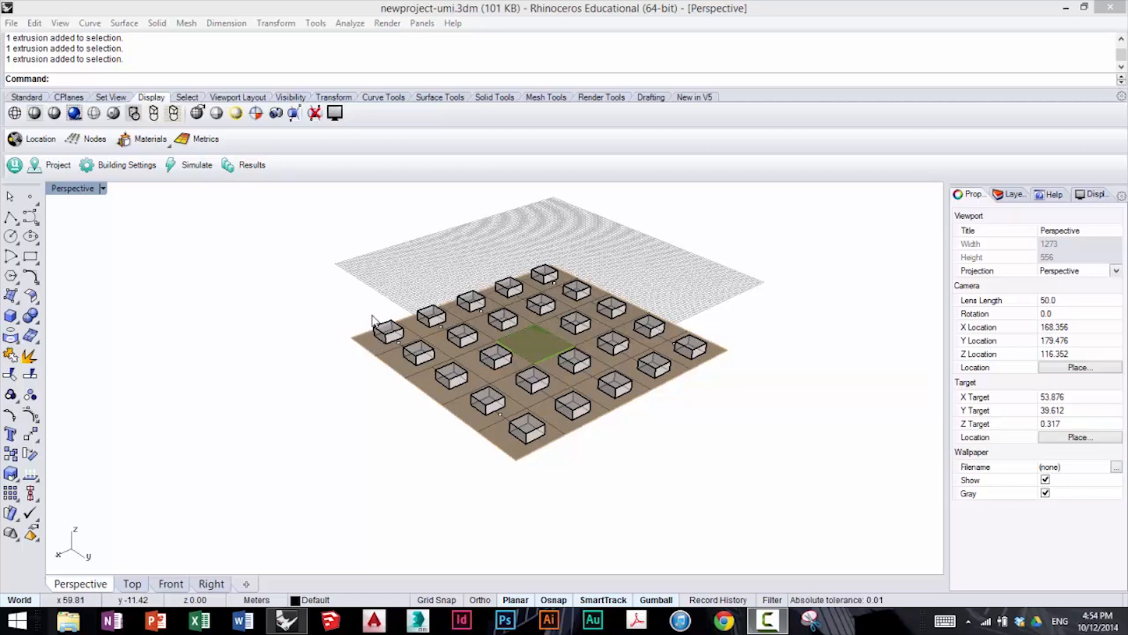
mouse_move(375, 323)
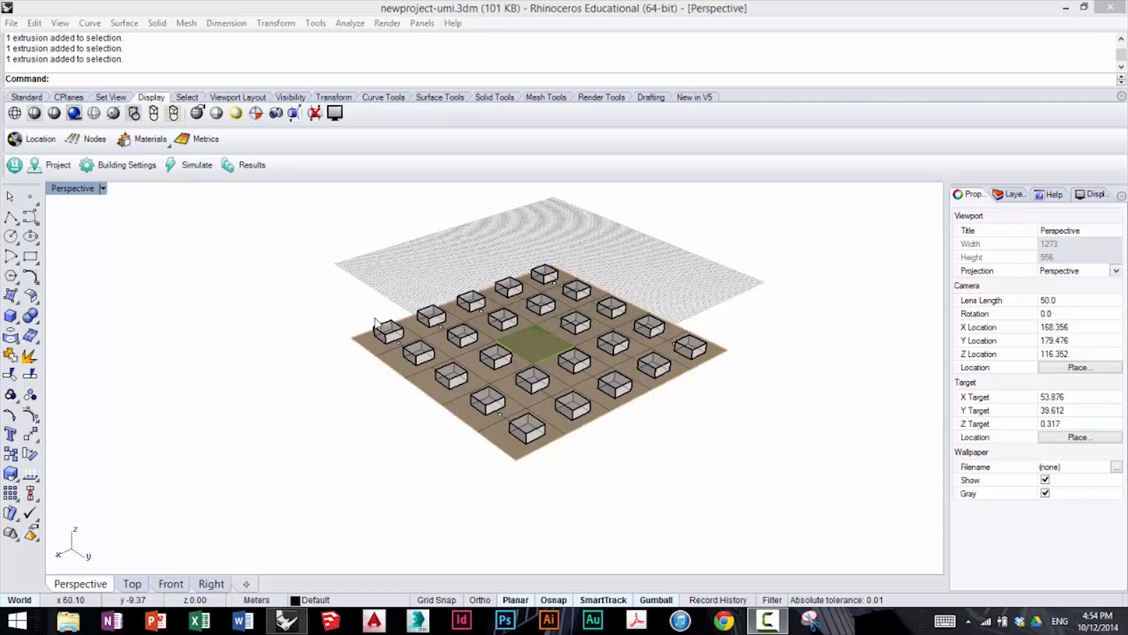
mouse_move(509, 358)
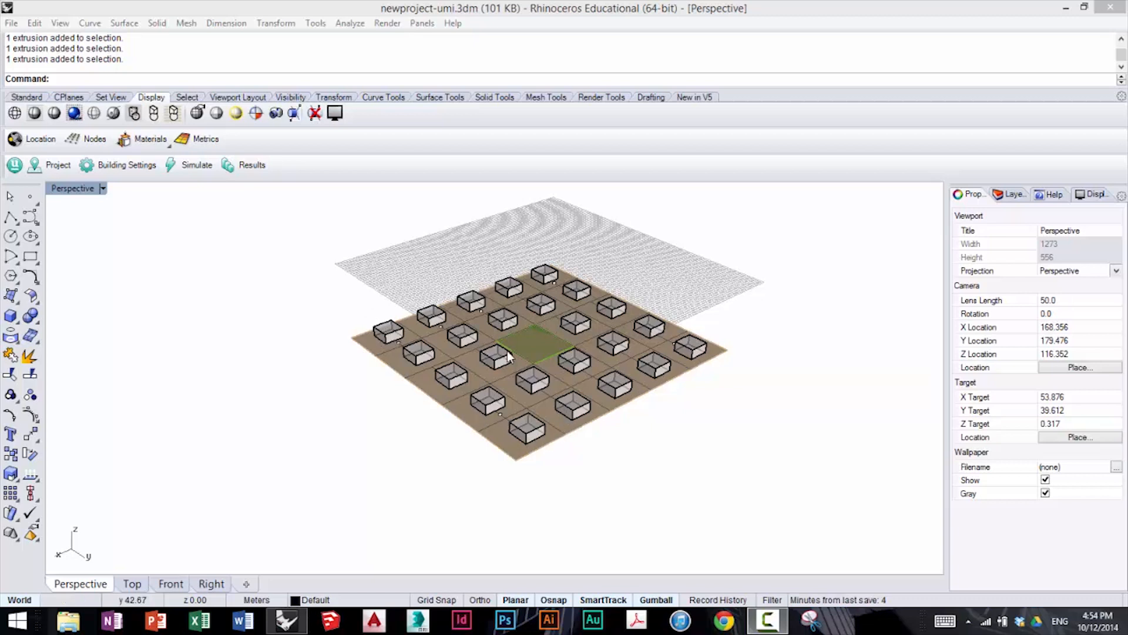
mouse_move(546, 263)
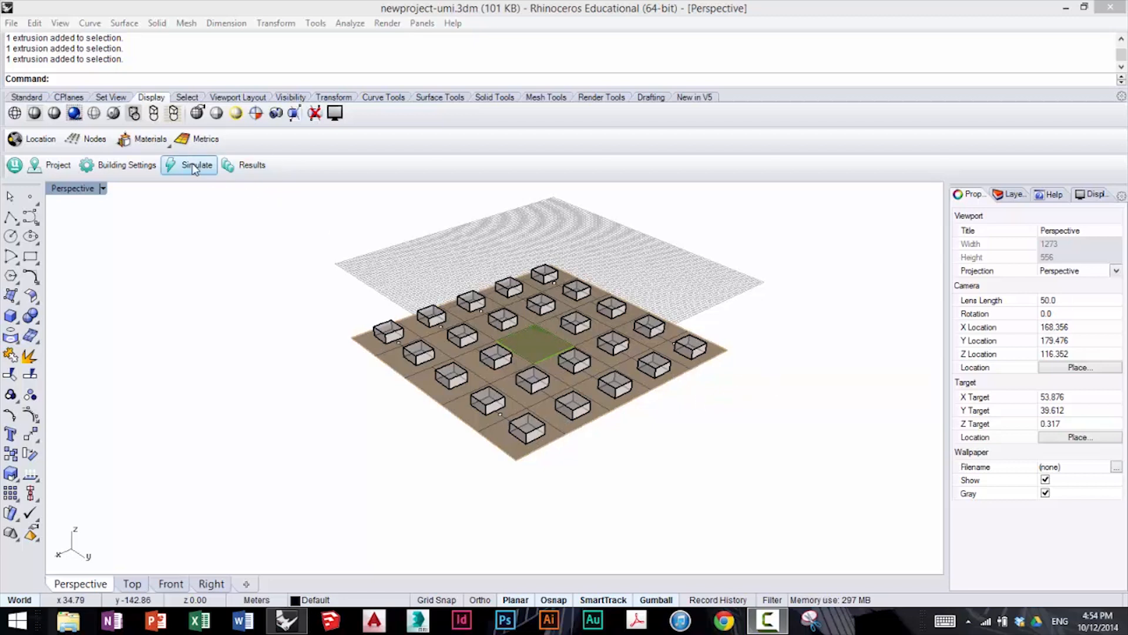
Run the UMI simulation and select a box building showing 5053.5 kWh total energy
click(196, 165)
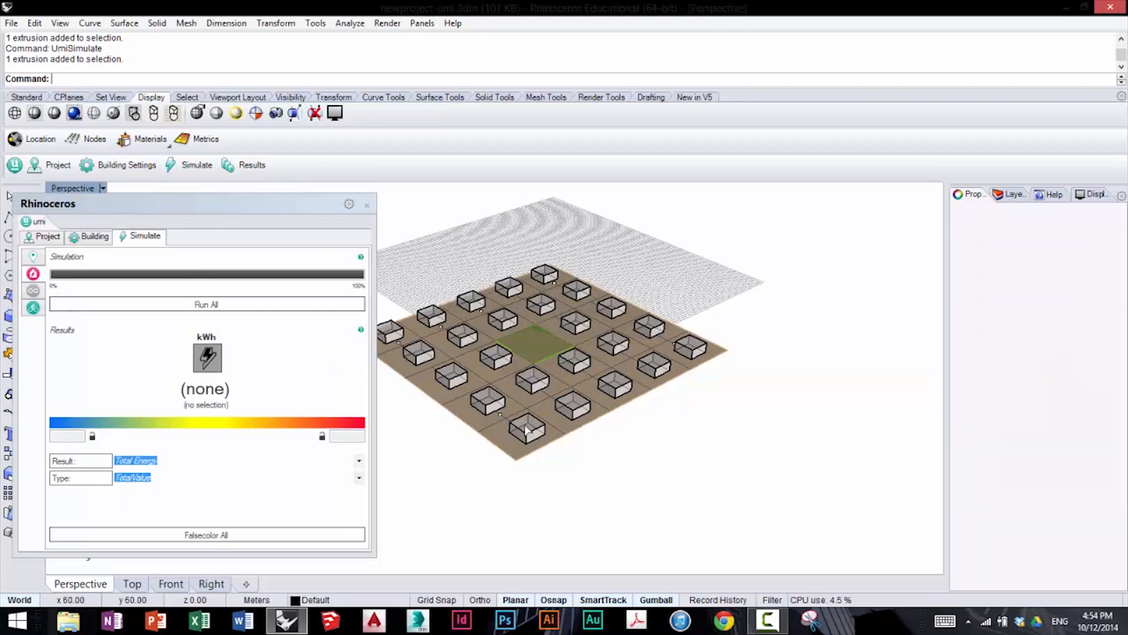
click(528, 432)
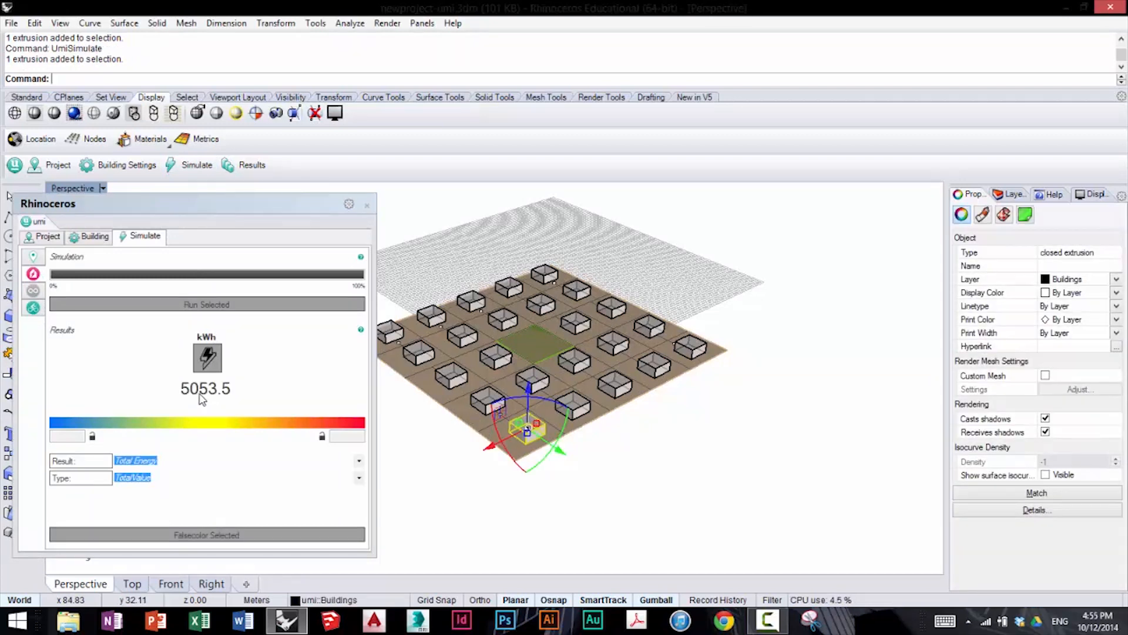
mouse_move(606, 421)
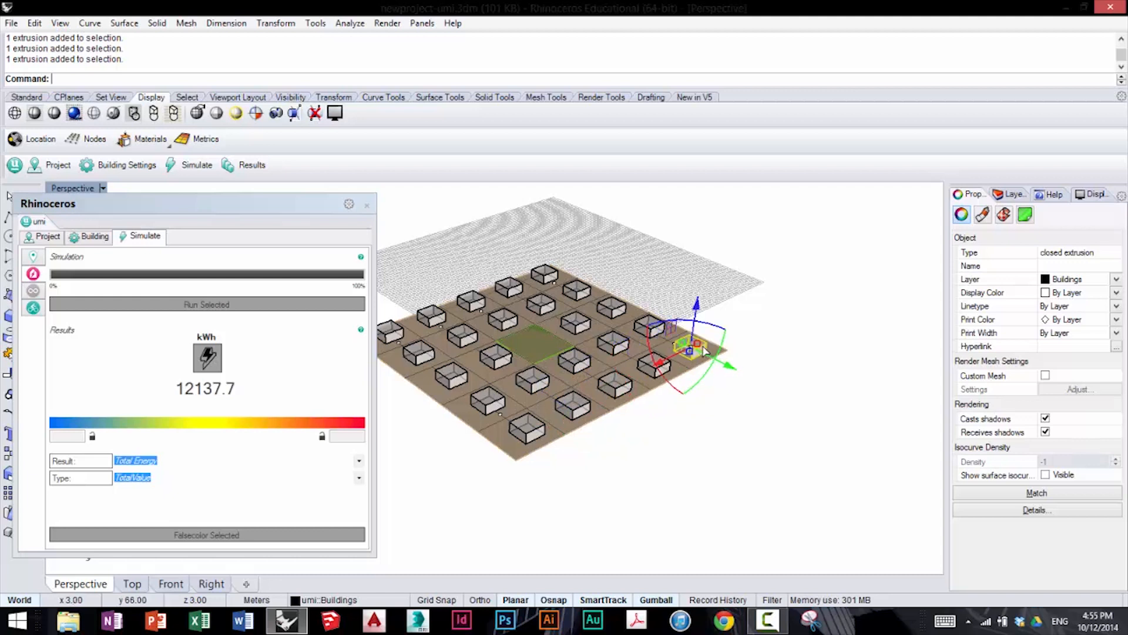
mouse_move(709, 340)
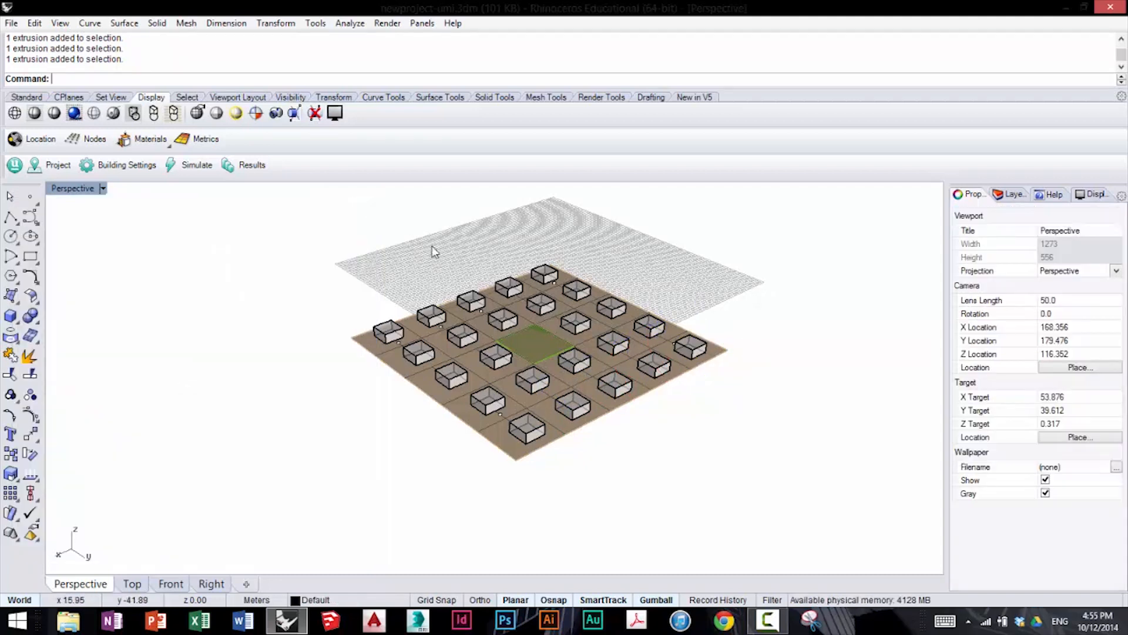
mouse_move(318, 211)
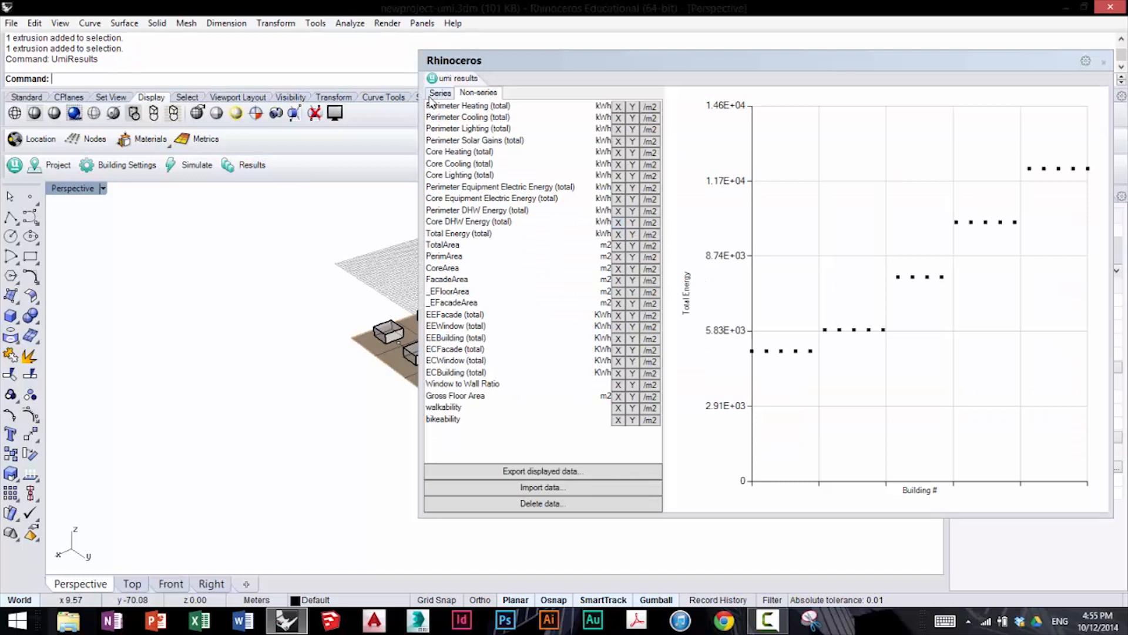
Plot monthly Total Energy on the Series tab as separate curves per building
click(440, 93)
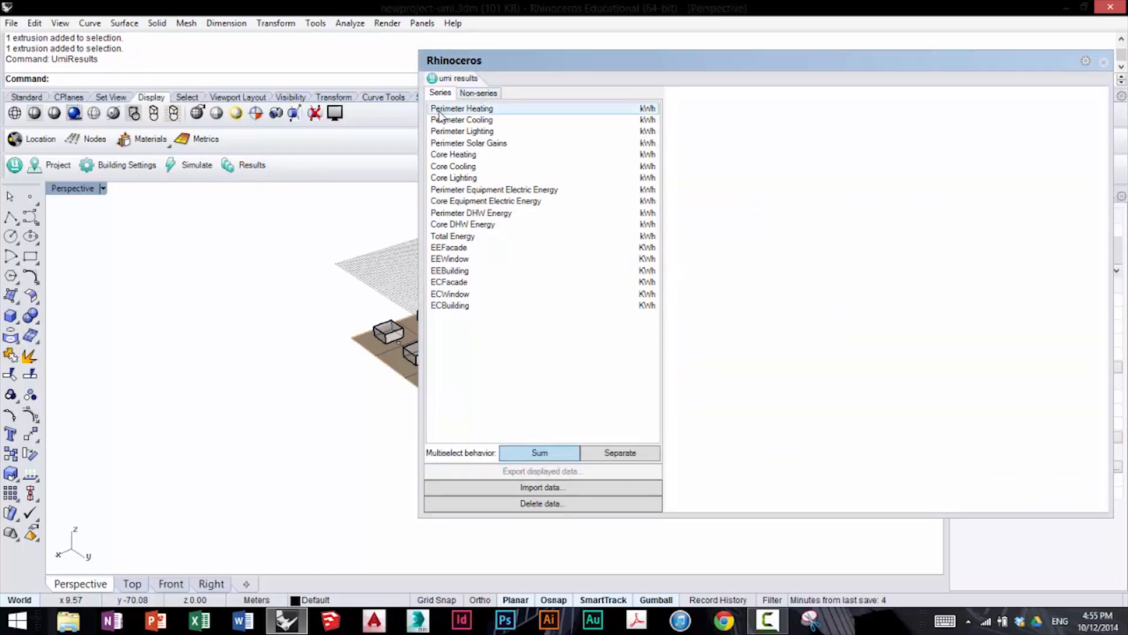
click(452, 236)
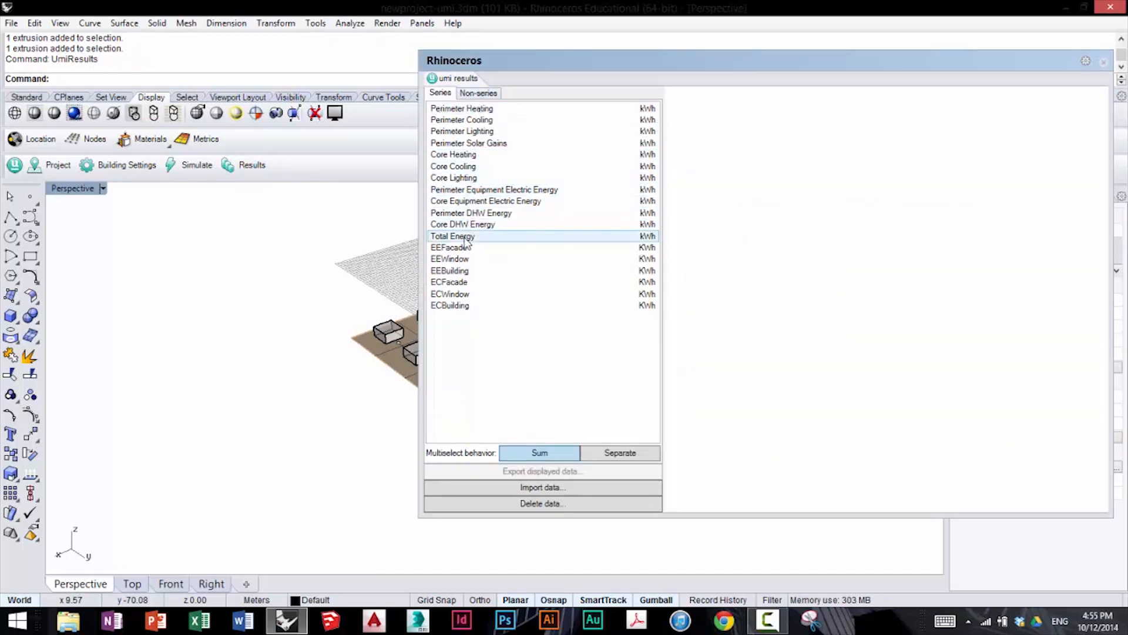
click(452, 236)
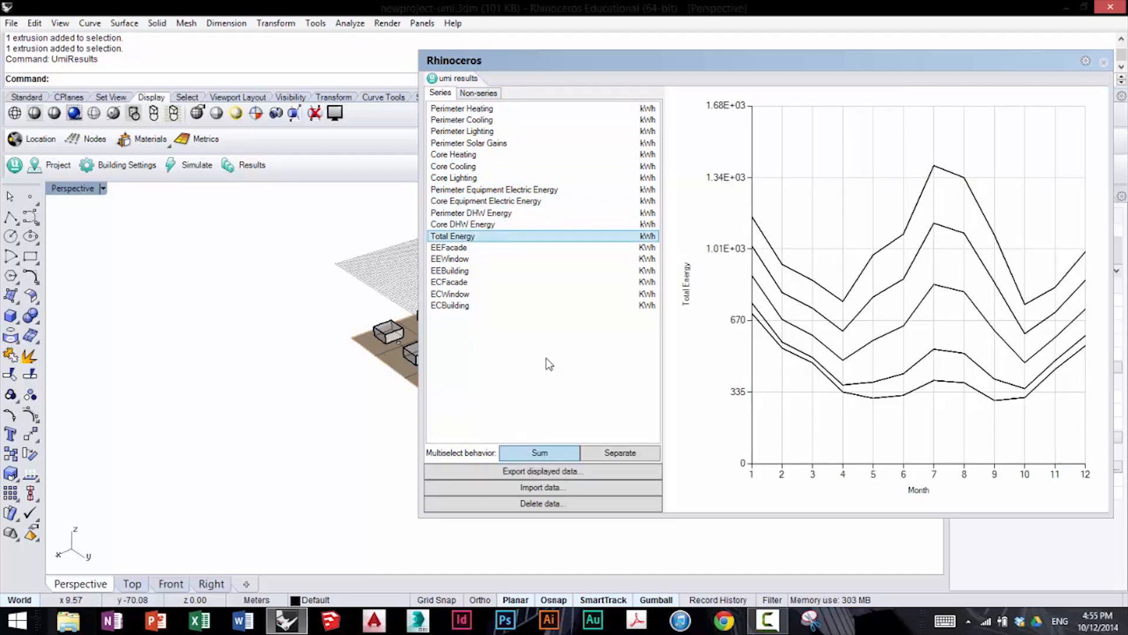
mouse_move(762, 307)
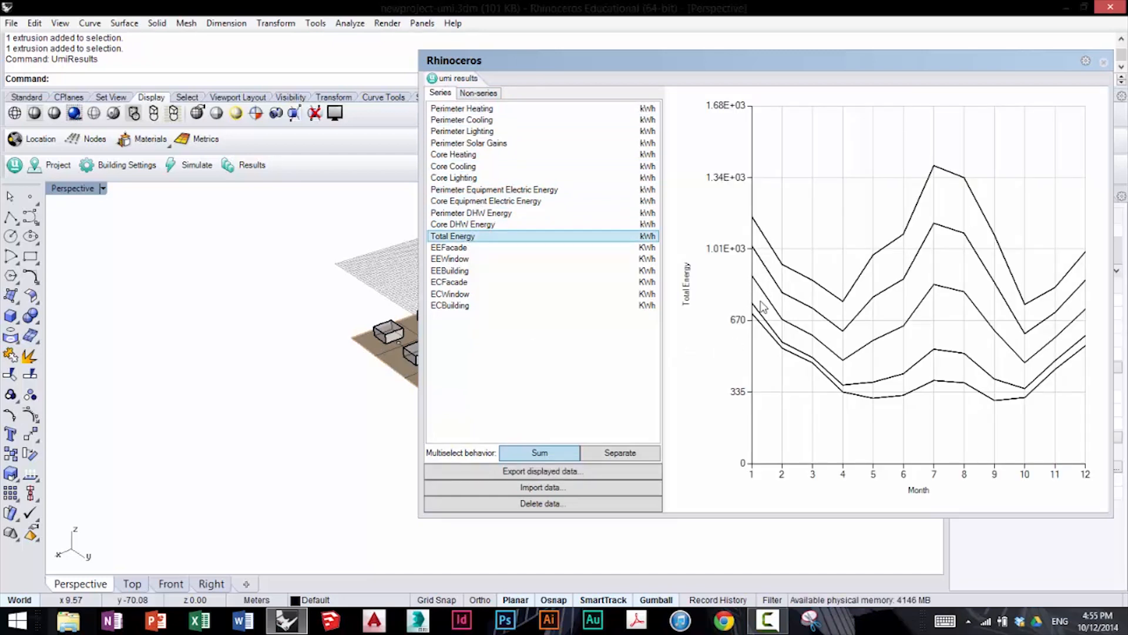
mouse_move(846, 286)
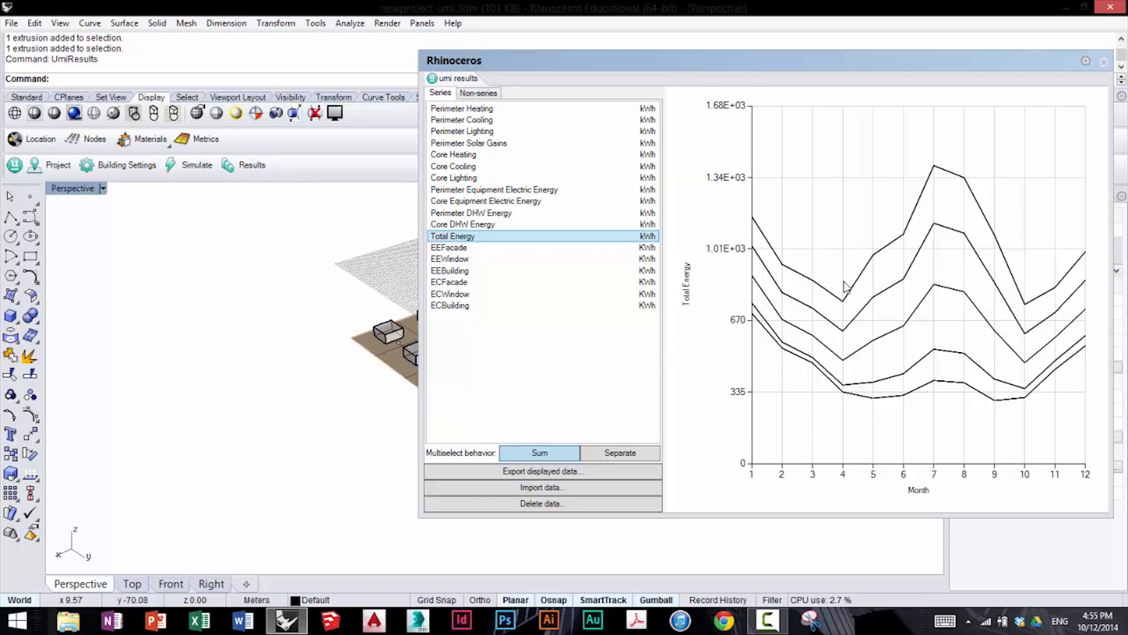
mouse_move(770, 265)
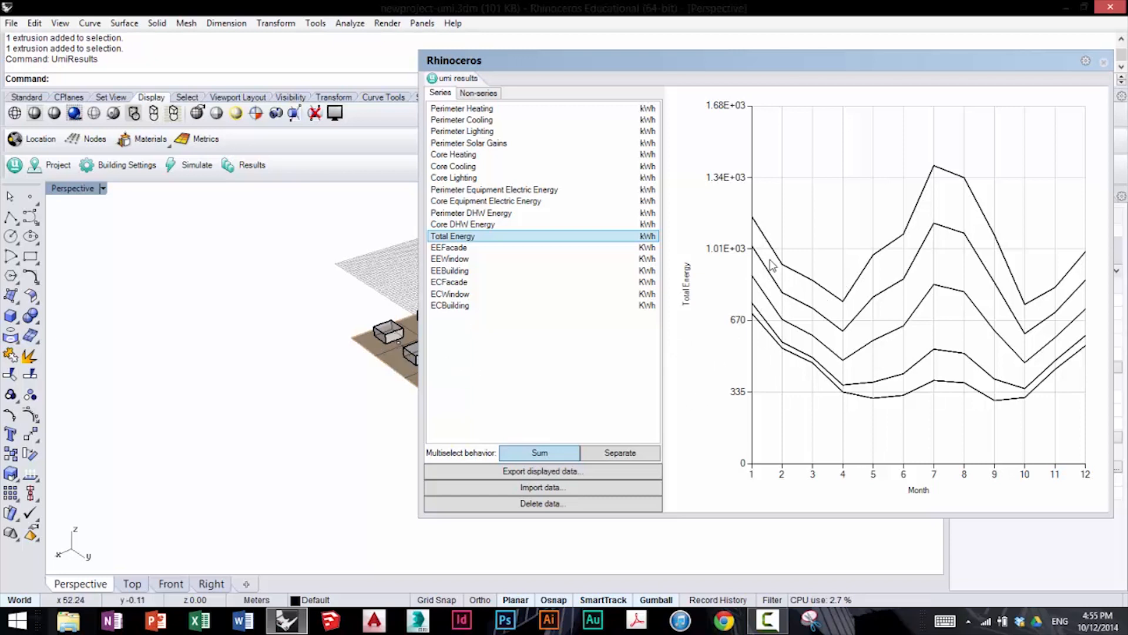
mouse_move(872, 281)
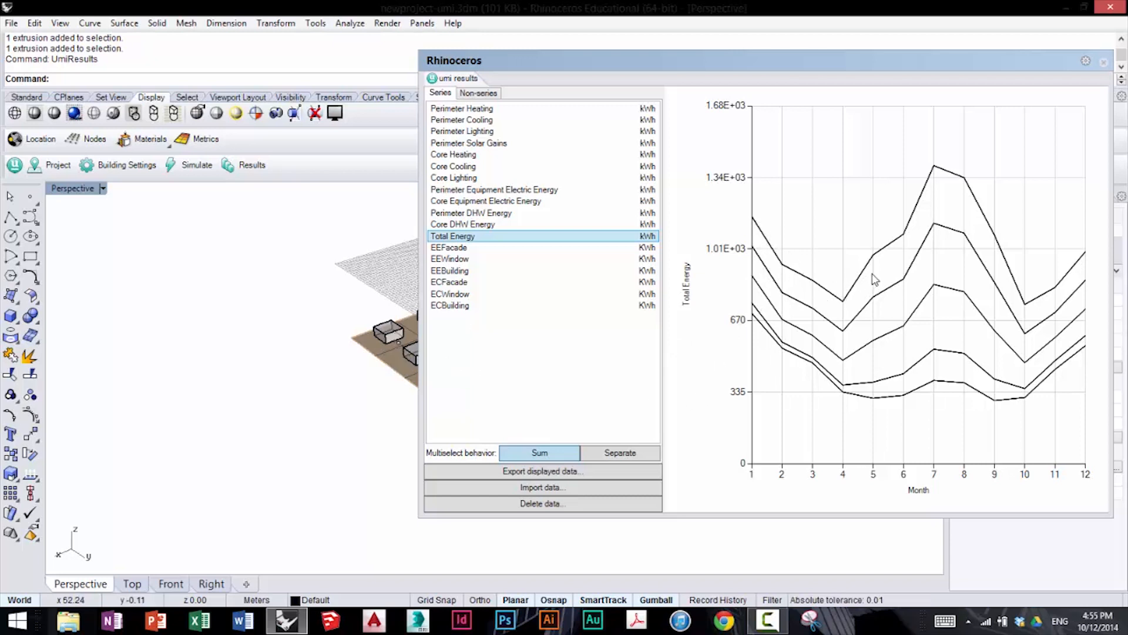
mouse_move(1024, 310)
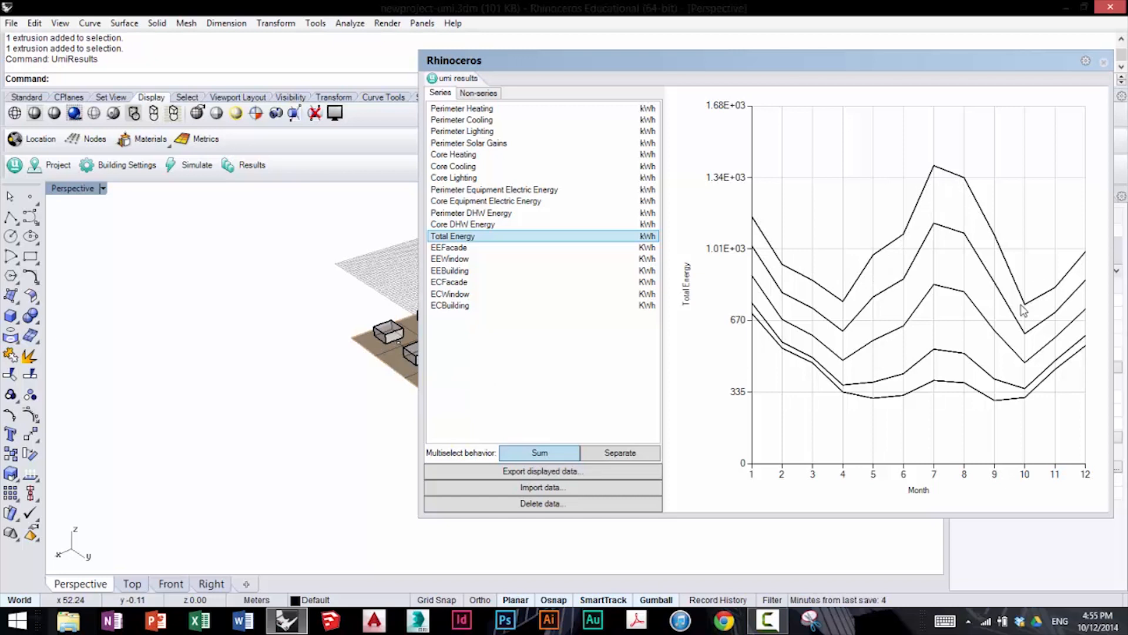
mouse_move(959, 256)
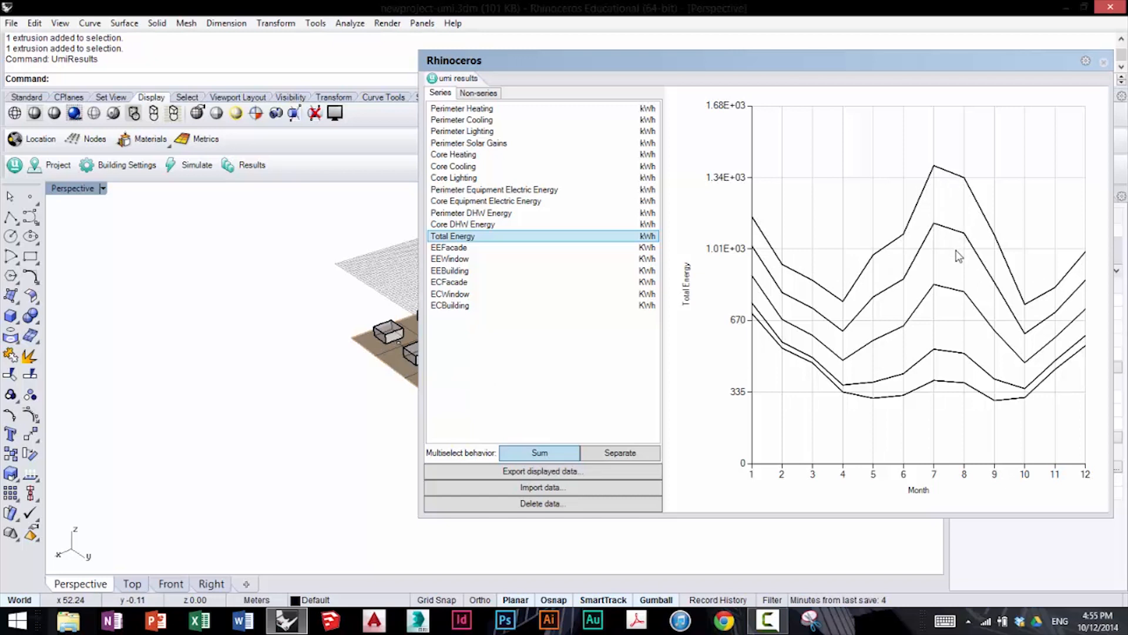
mouse_move(842, 318)
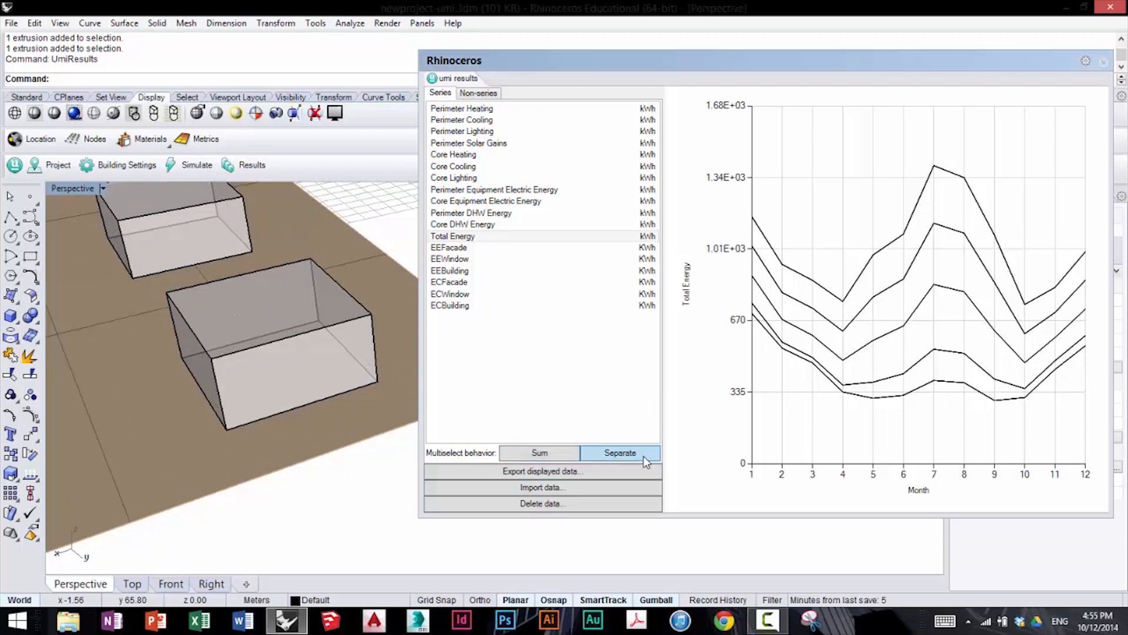
click(269, 345)
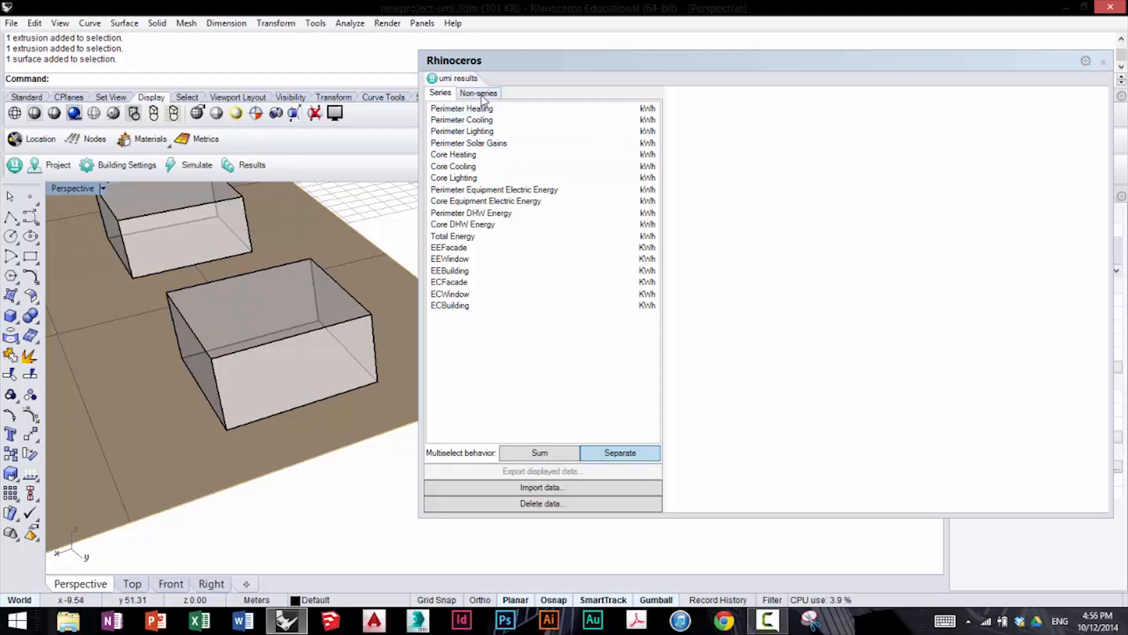
click(452, 237)
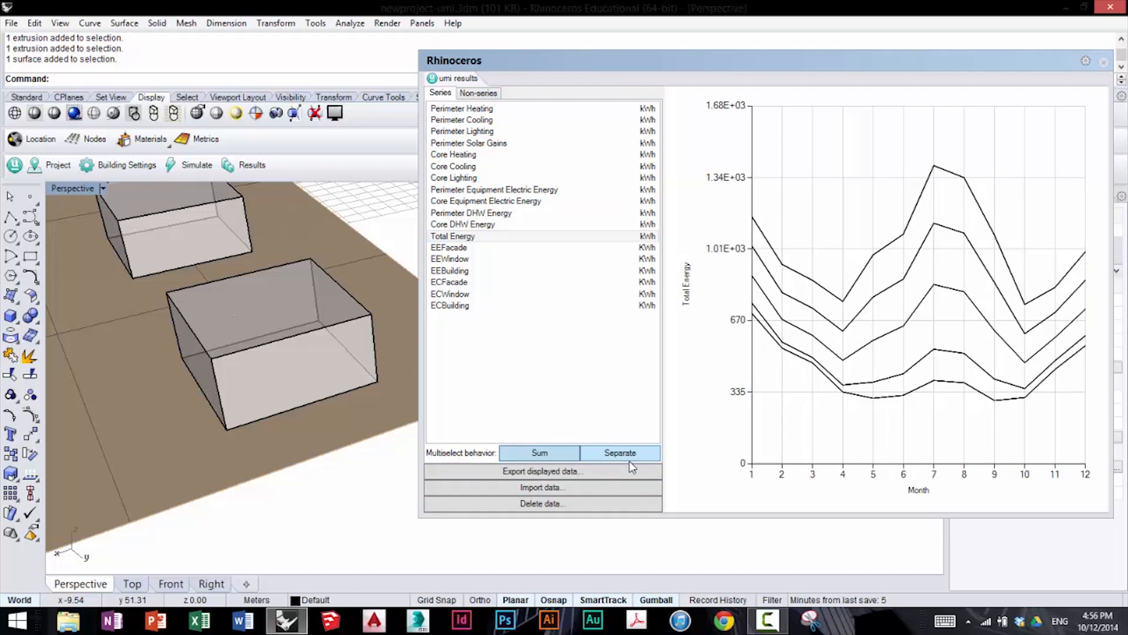
mouse_move(623, 471)
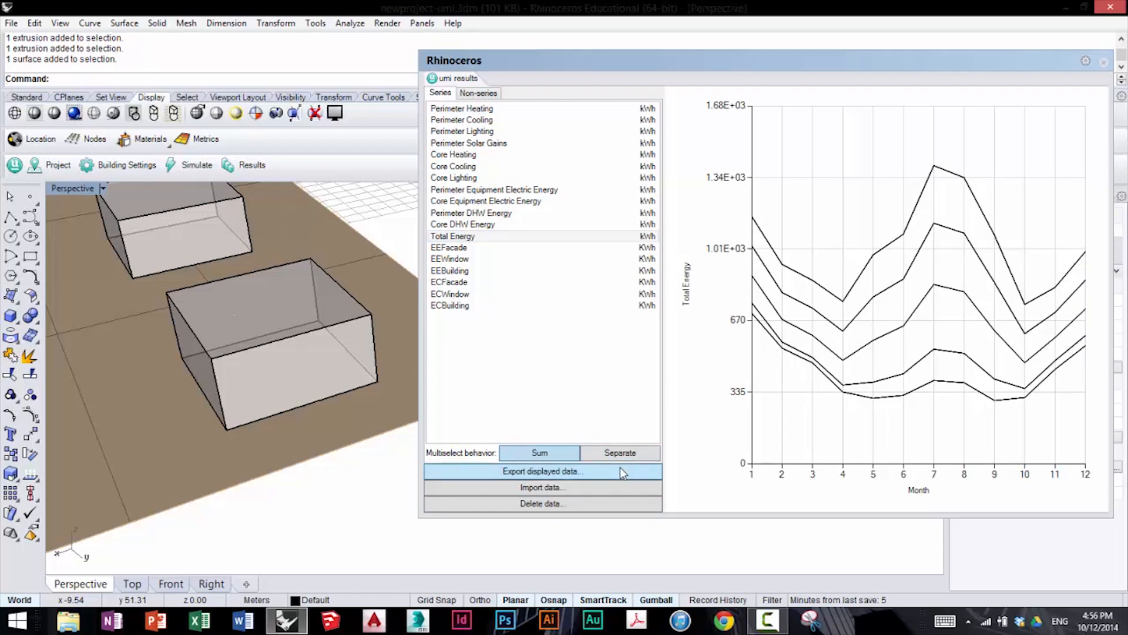
click(541, 471)
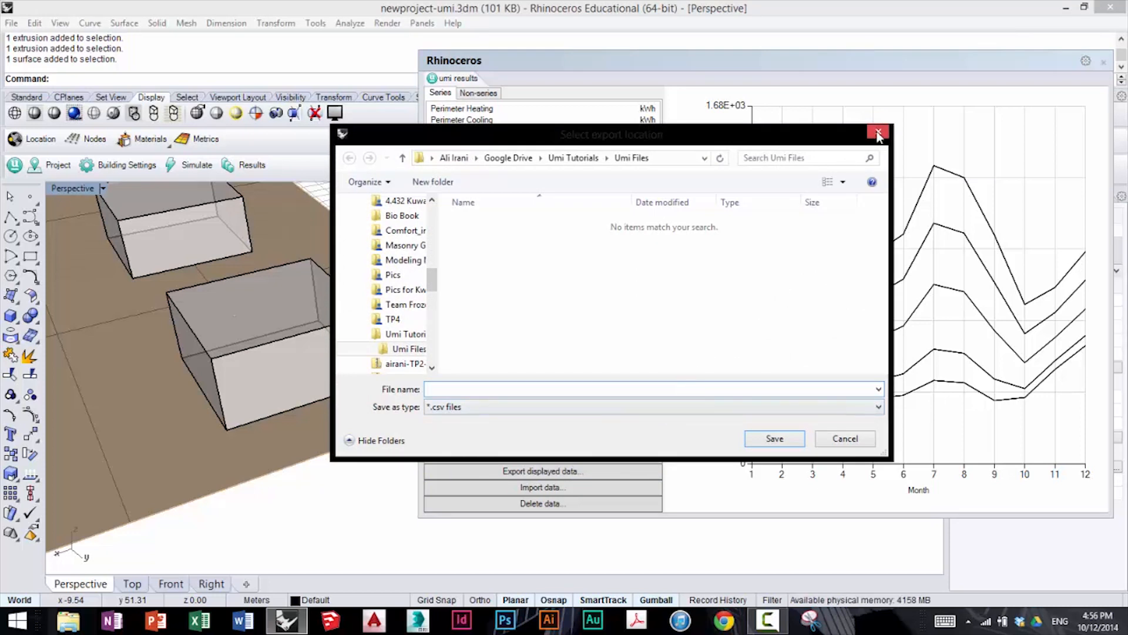
click(878, 134)
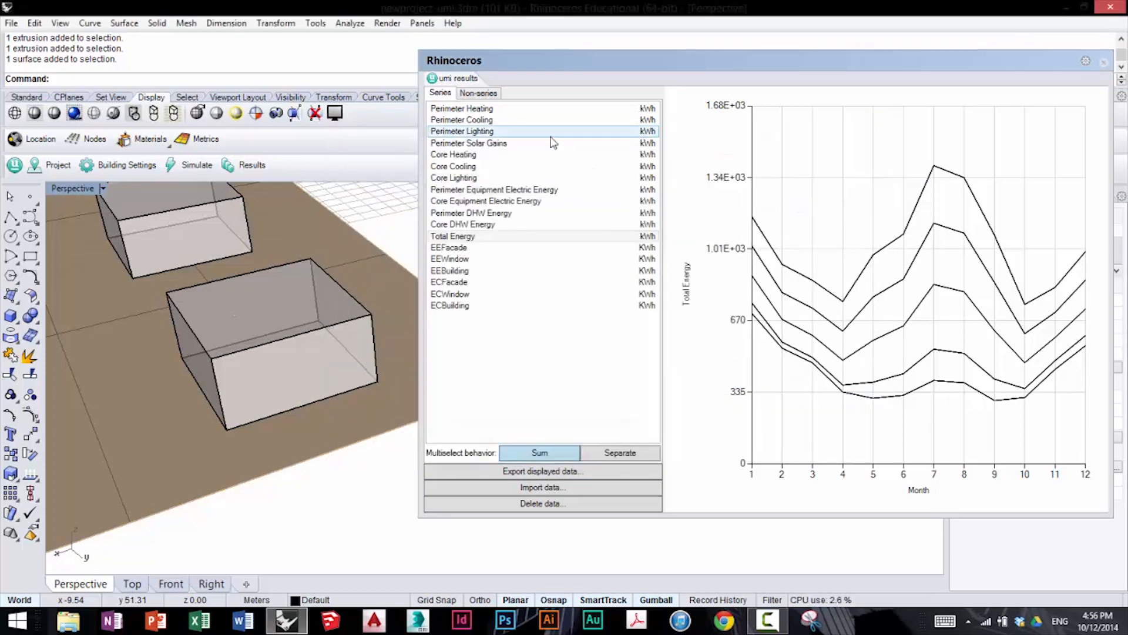
Switch to the Non-series tab to plot annual Total Energy per building
click(478, 92)
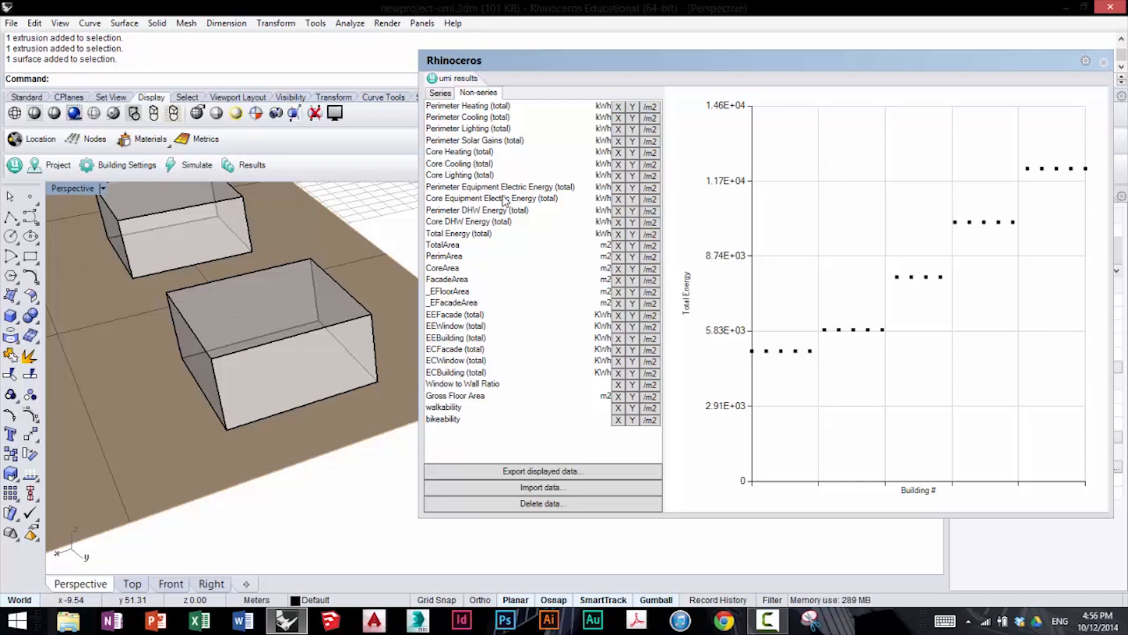
mouse_move(553, 223)
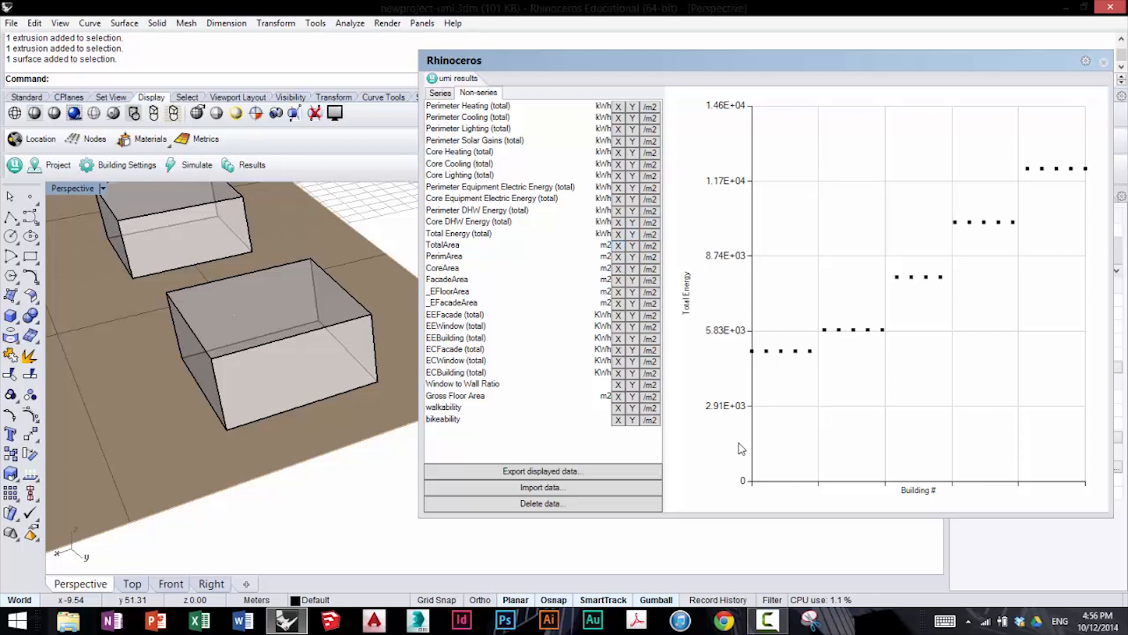
mouse_move(912, 464)
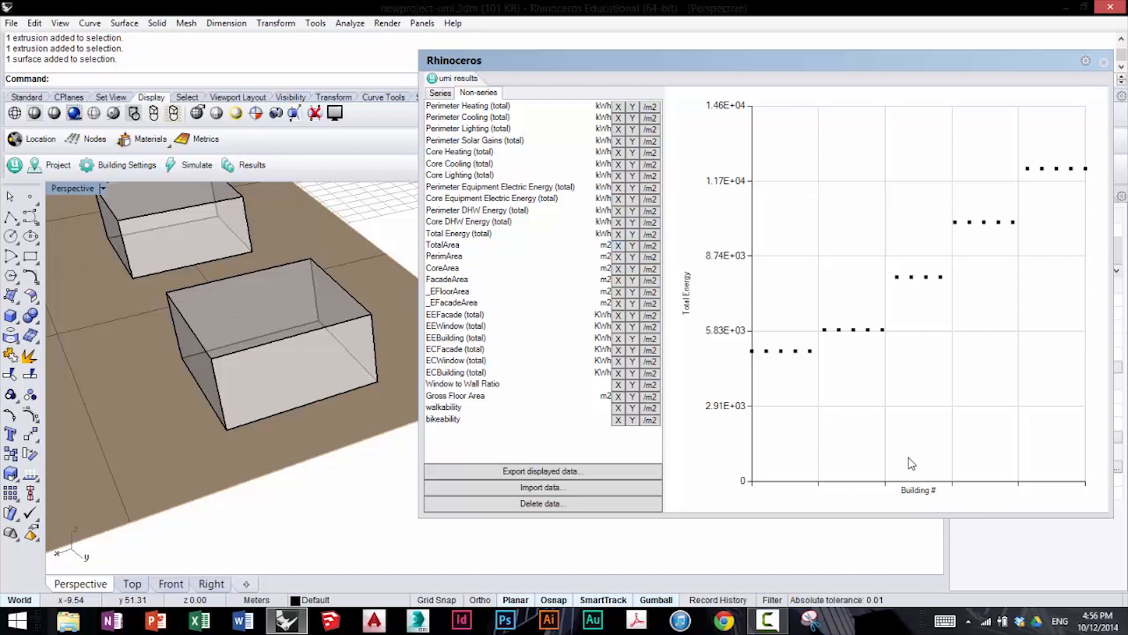
mouse_move(781, 360)
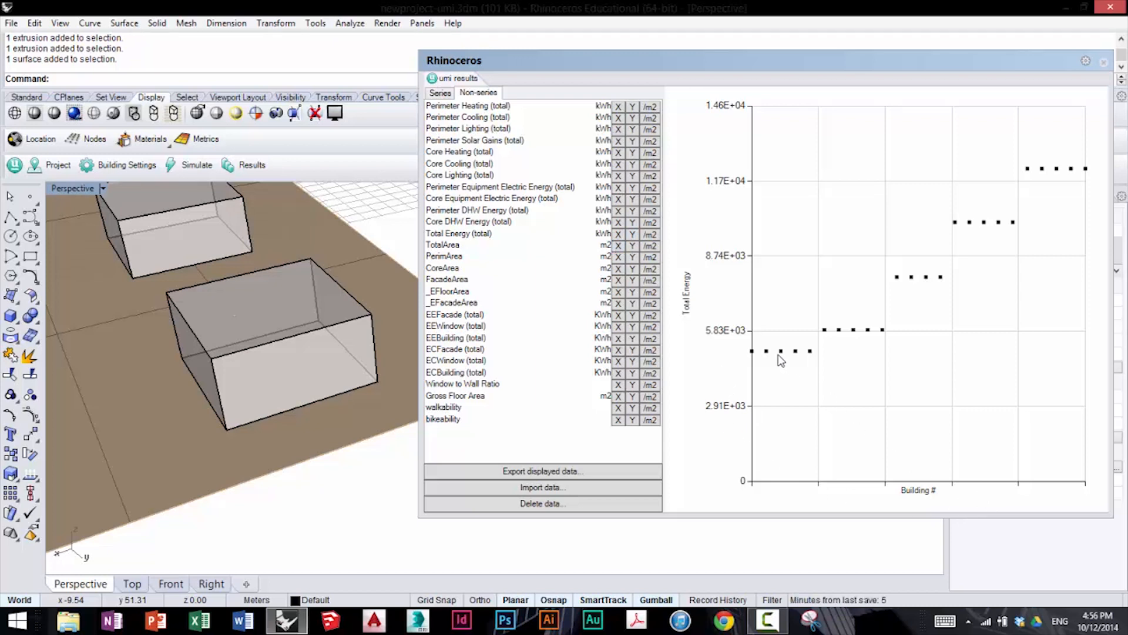
mouse_move(923, 324)
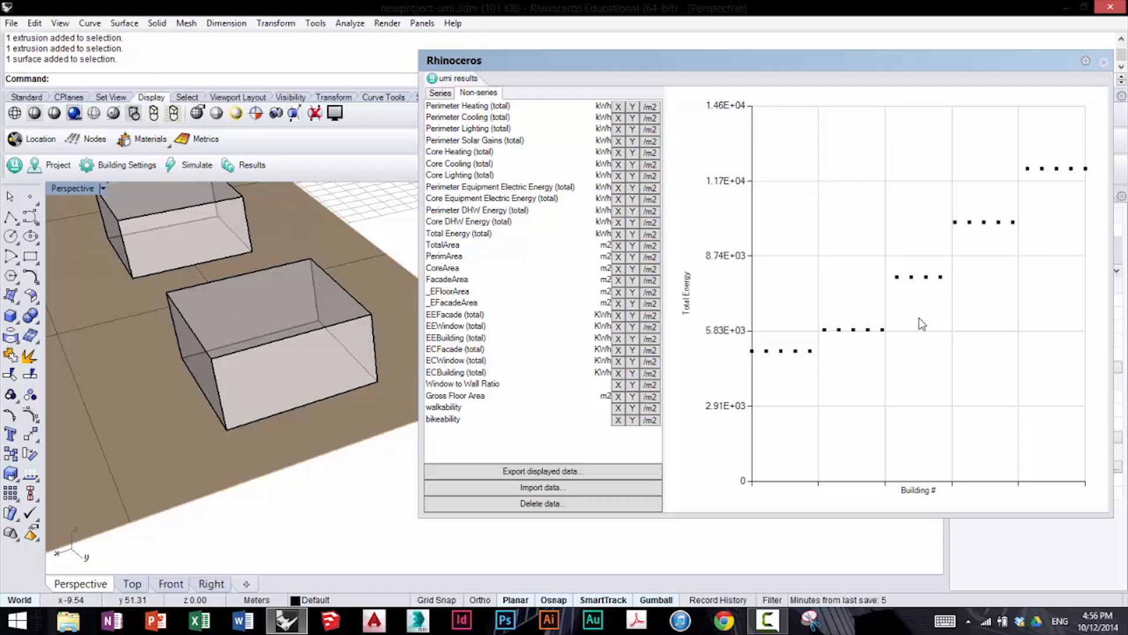
mouse_move(1048, 181)
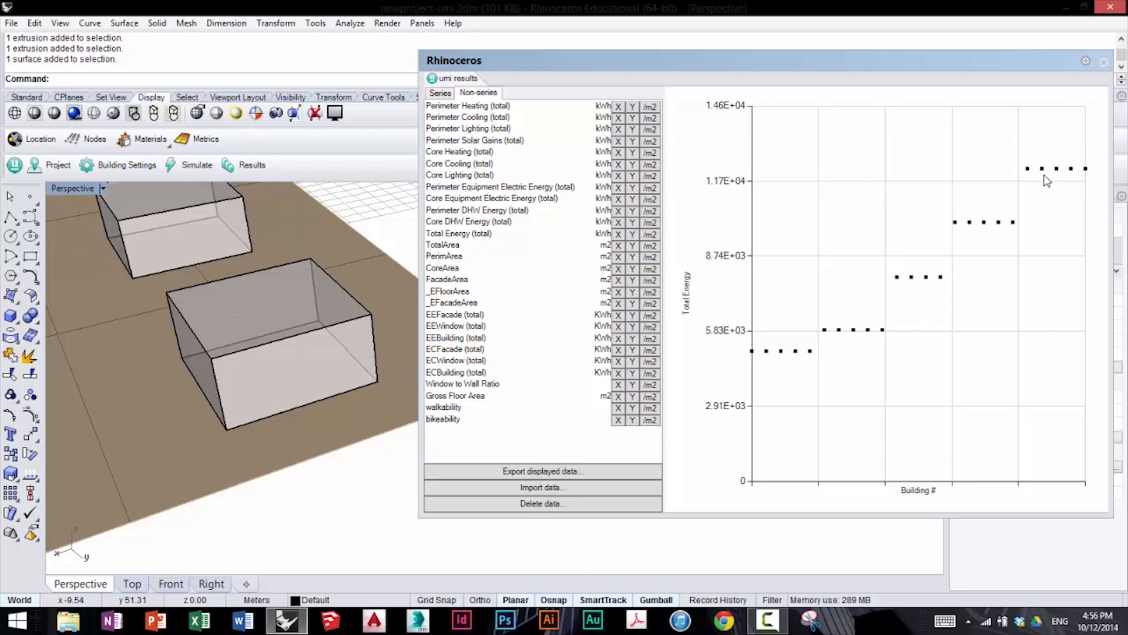
mouse_move(795, 374)
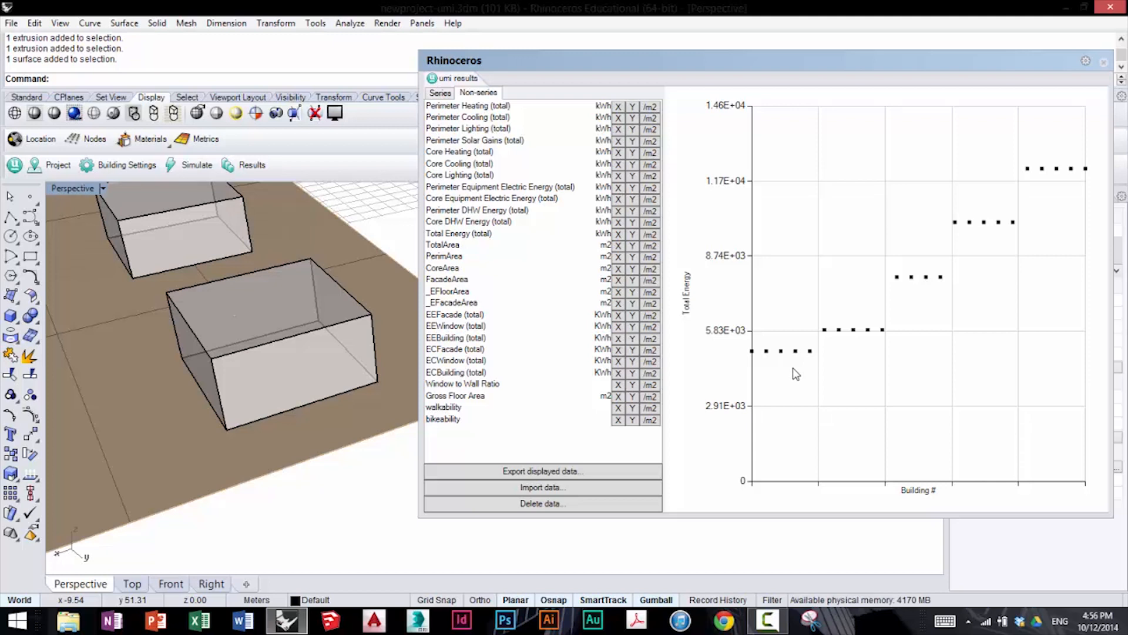
mouse_move(816, 354)
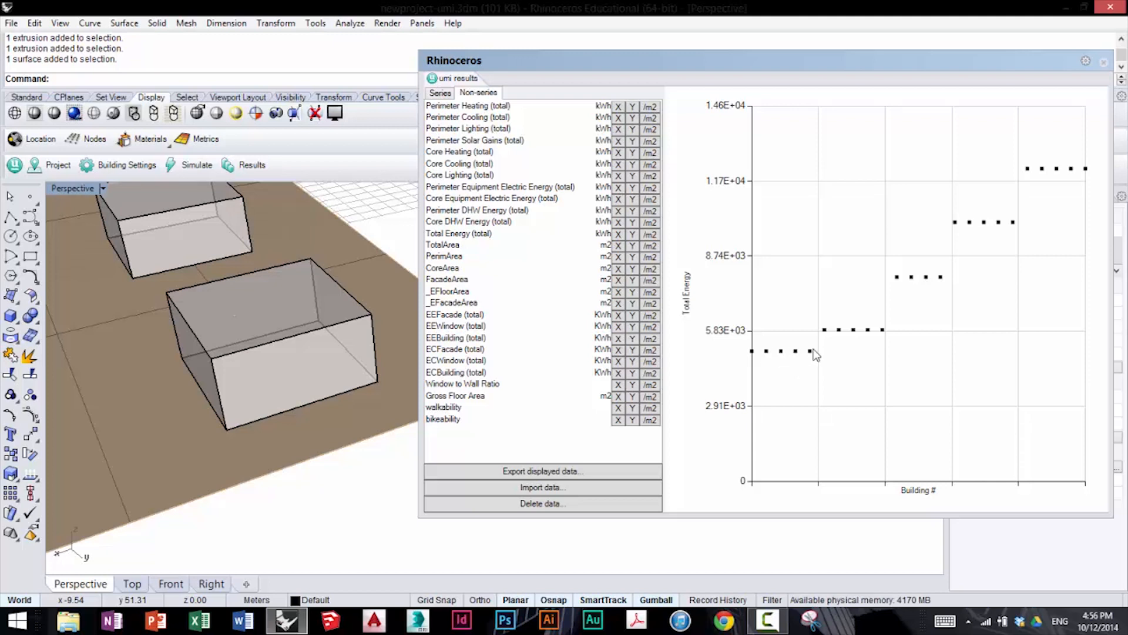
mouse_move(1045, 192)
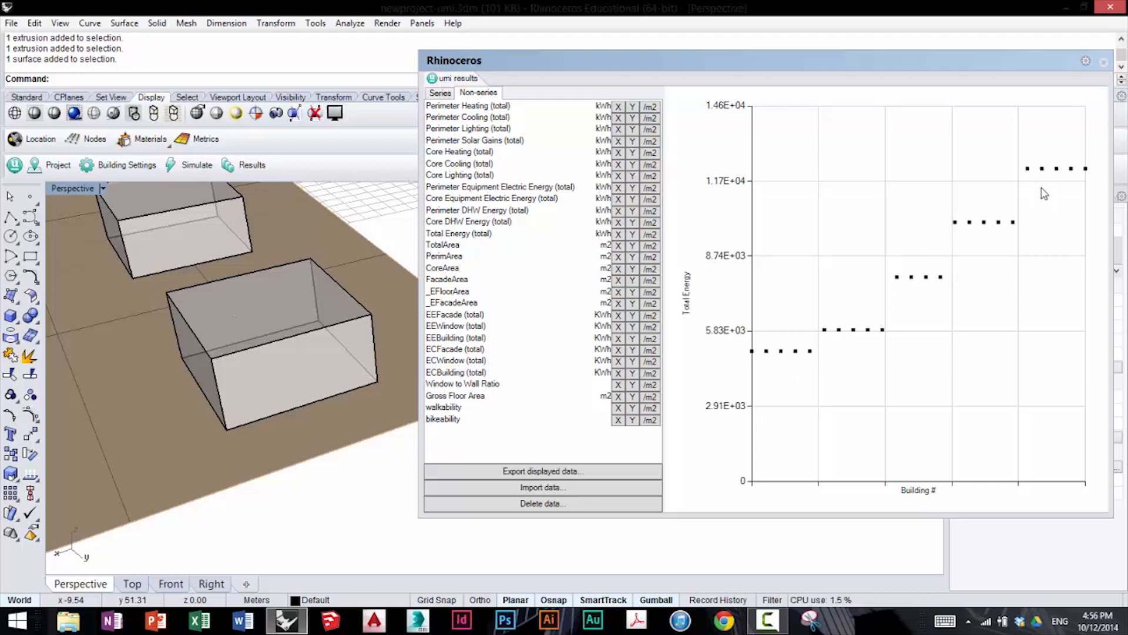
mouse_move(1023, 230)
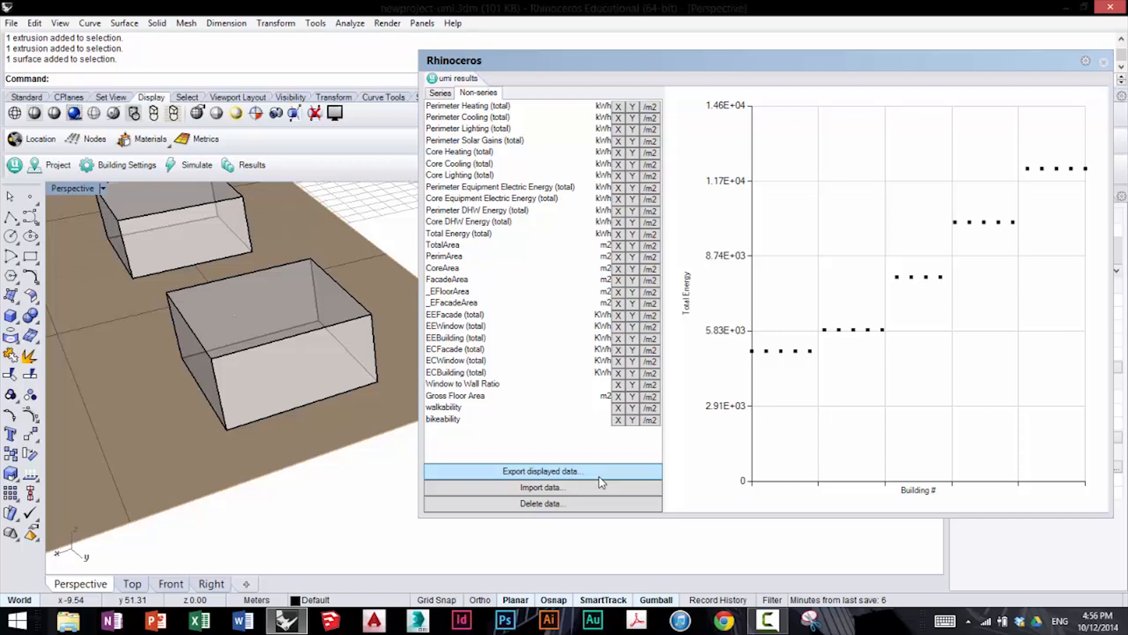
mouse_move(682, 446)
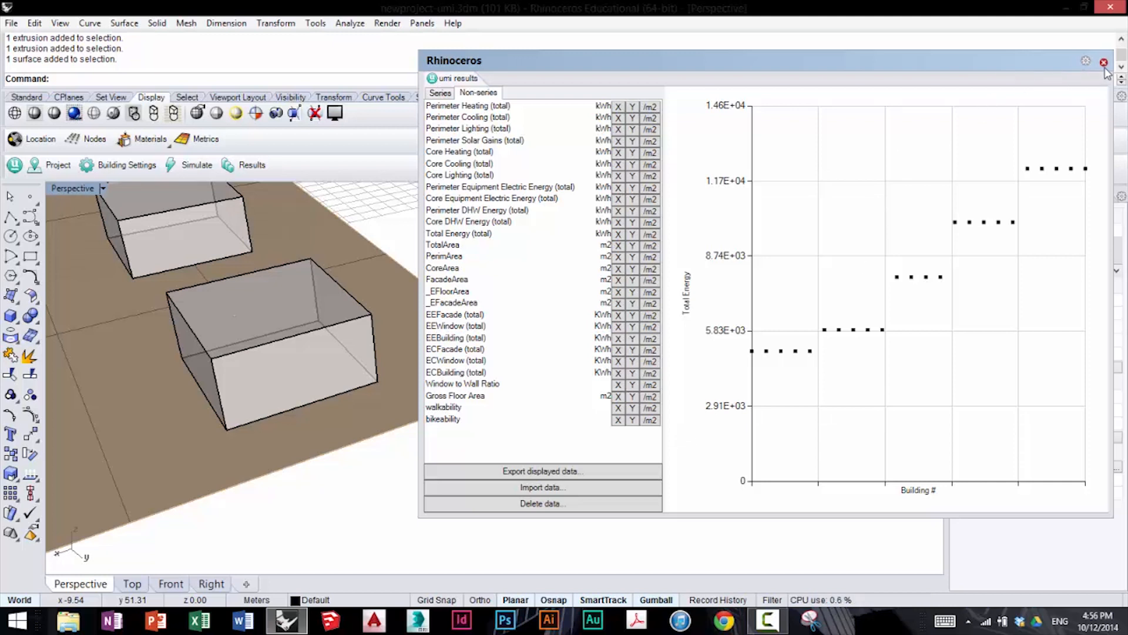
Close the umi energy results window
click(1104, 61)
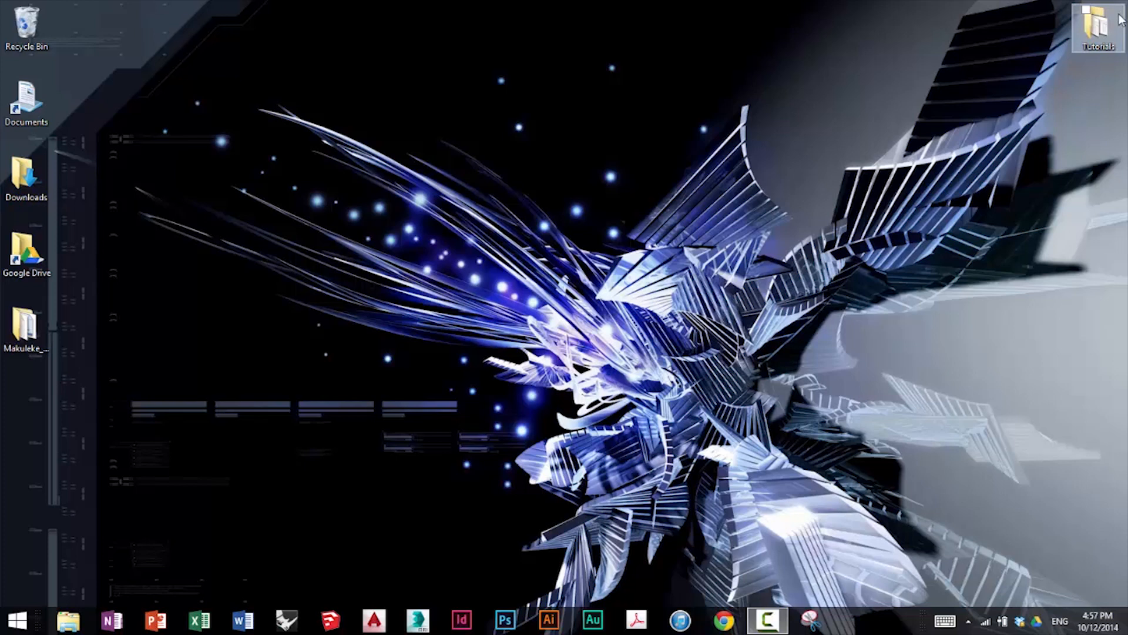
mouse_move(864, 510)
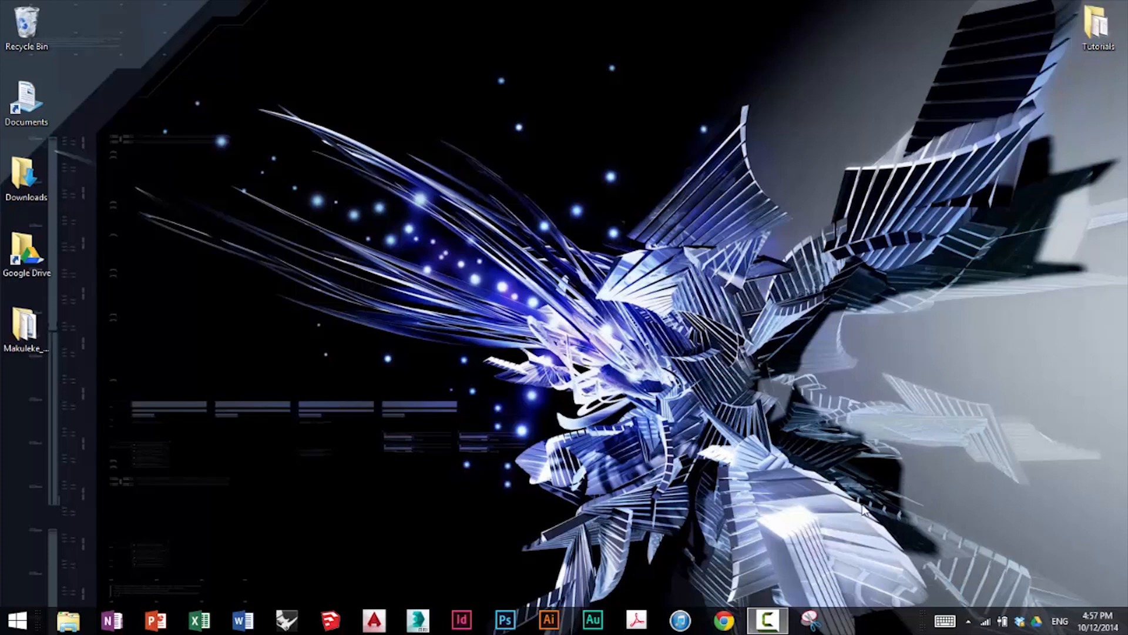
mouse_move(857, 512)
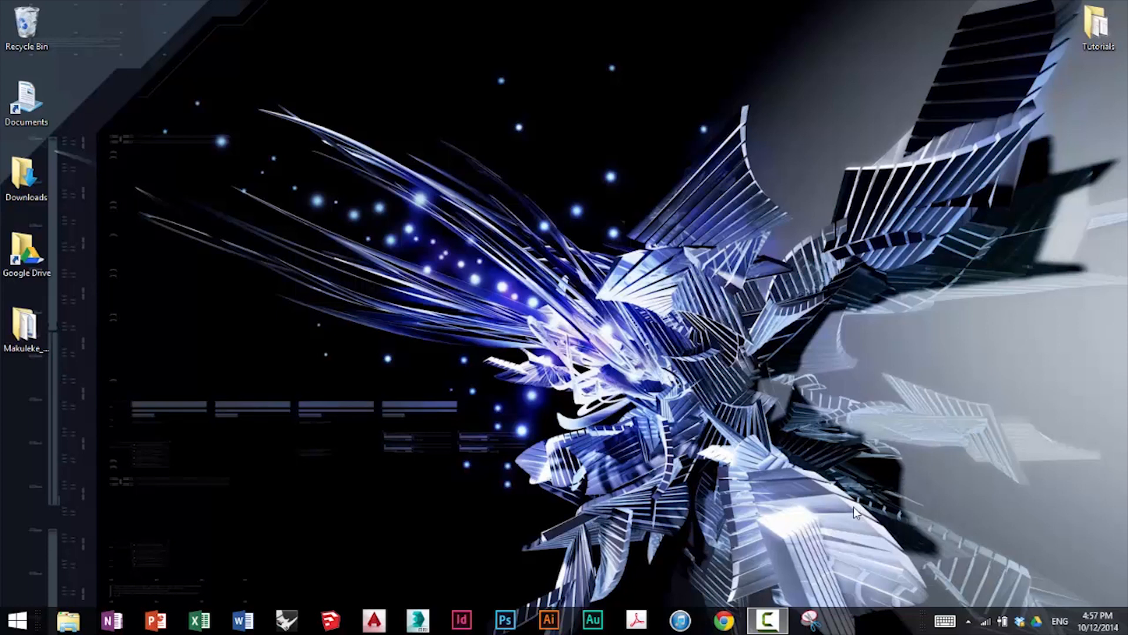